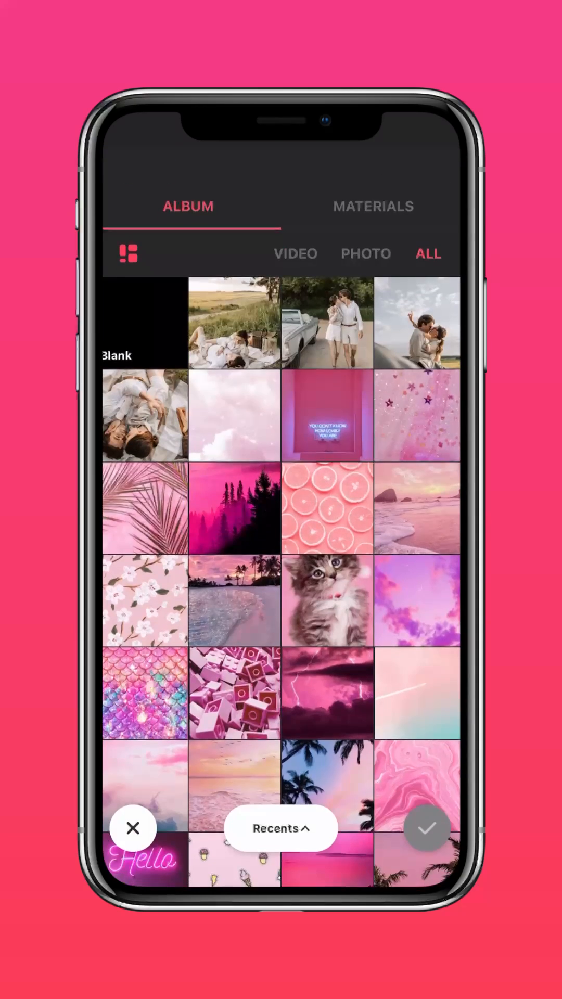
Select the couple photos from the album and confirm them into a new project
left_click(143, 414)
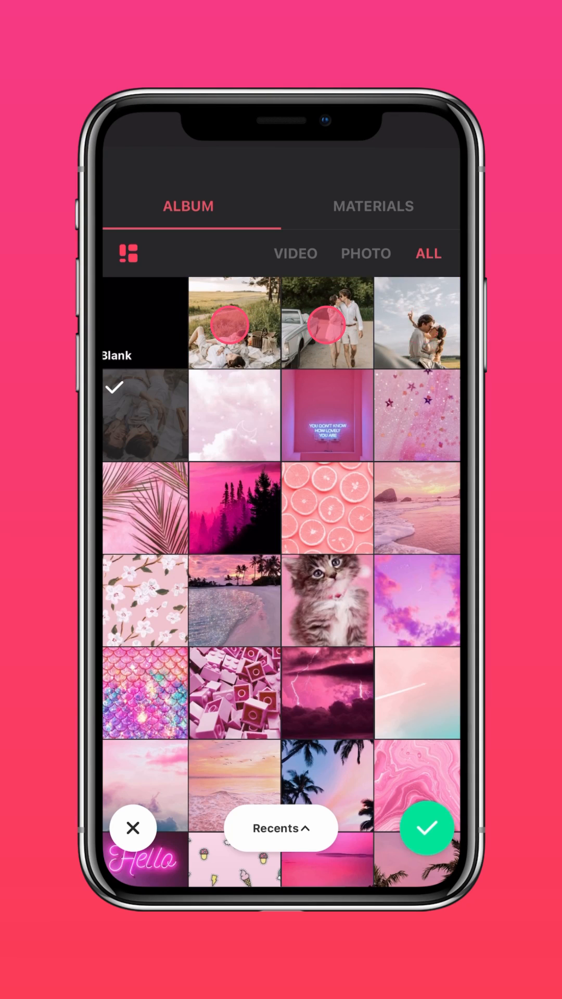
left_click(426, 828)
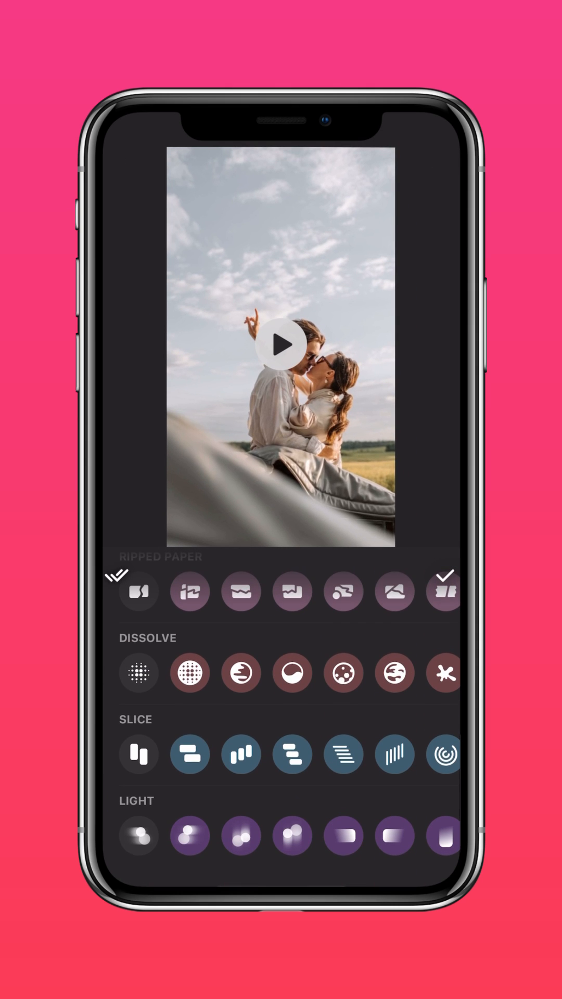
Choose a Light transition and apply it between every photo clip
left_click(139, 835)
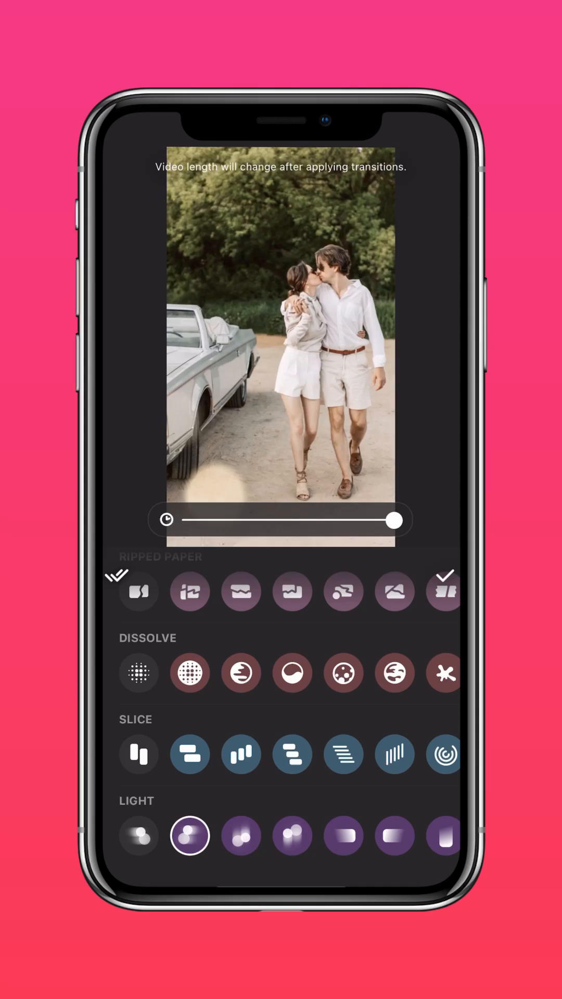
left_click(241, 836)
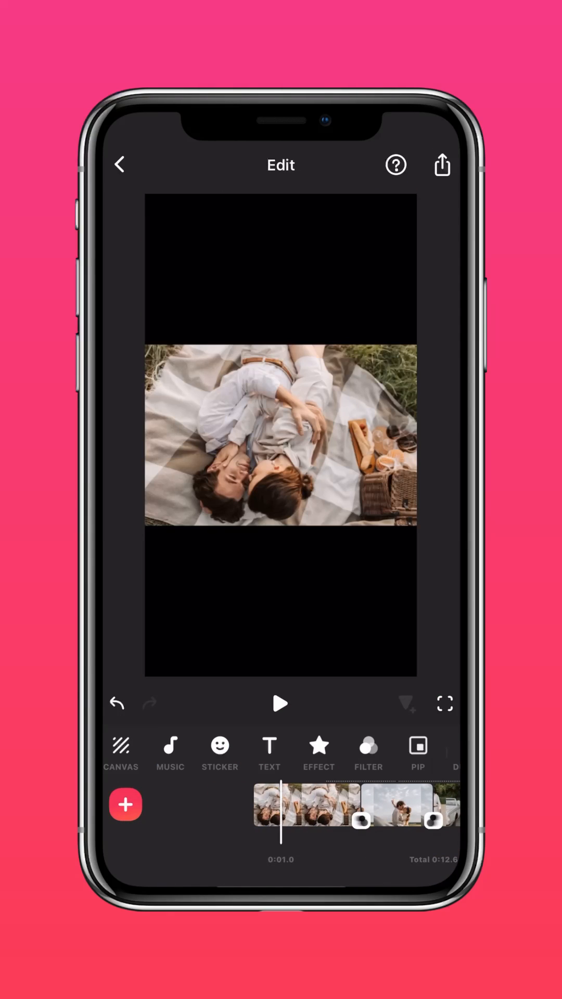
Open the Canvas settings from the bottom toolbar
left_click(280, 704)
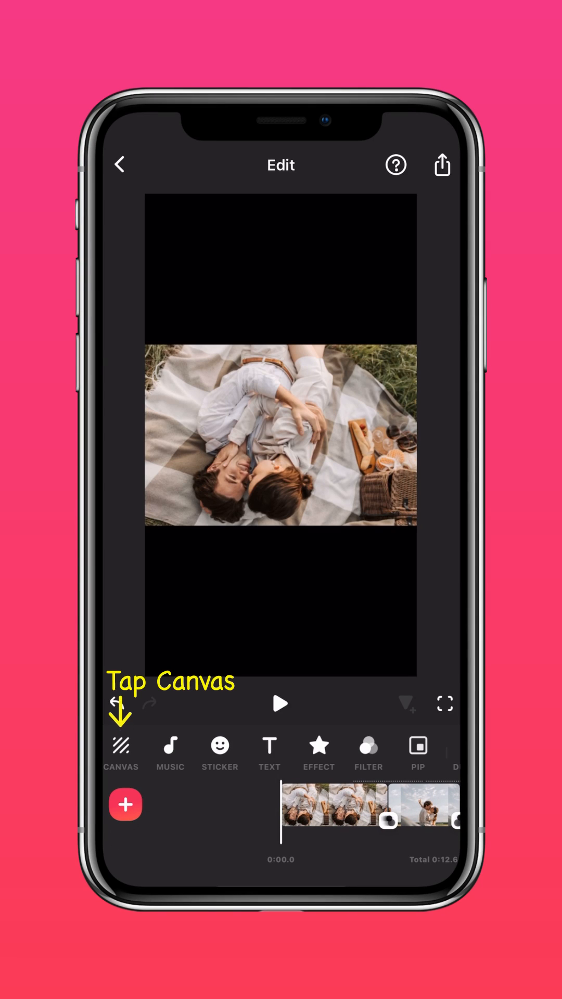
left_click(121, 746)
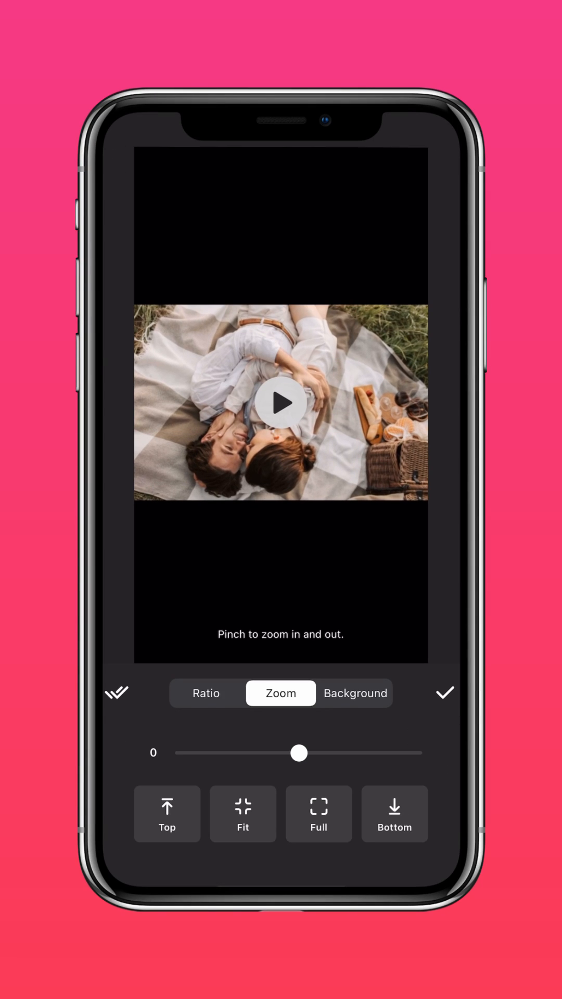
Replace the black canvas background with the pink gradient swatch and confirm
left_click(354, 693)
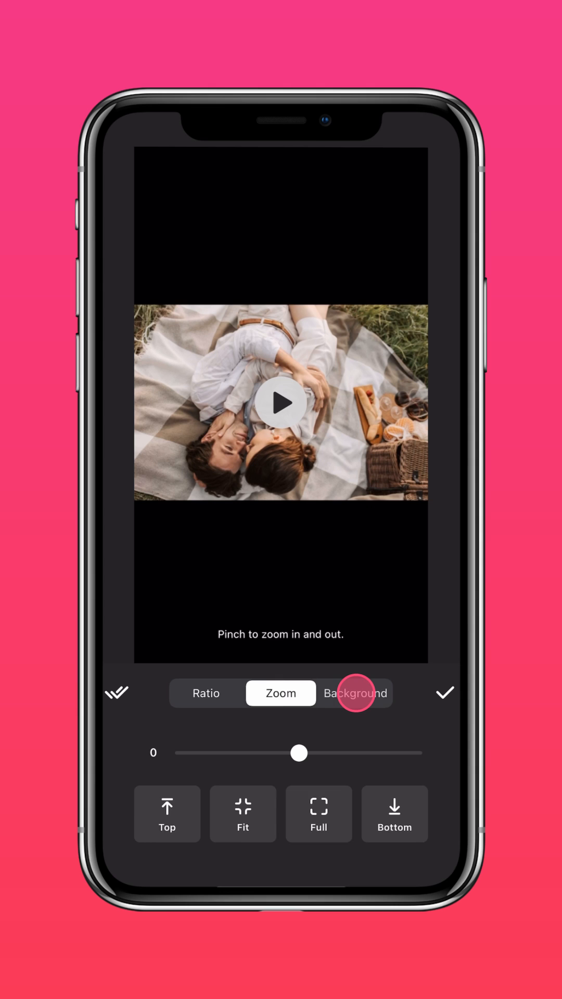
left_click(354, 693)
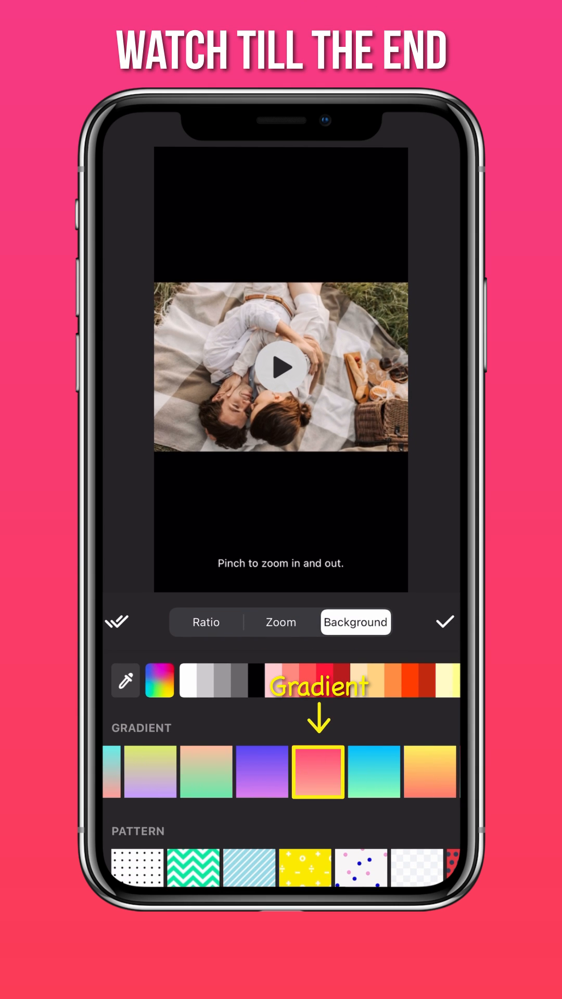
left_click(316, 772)
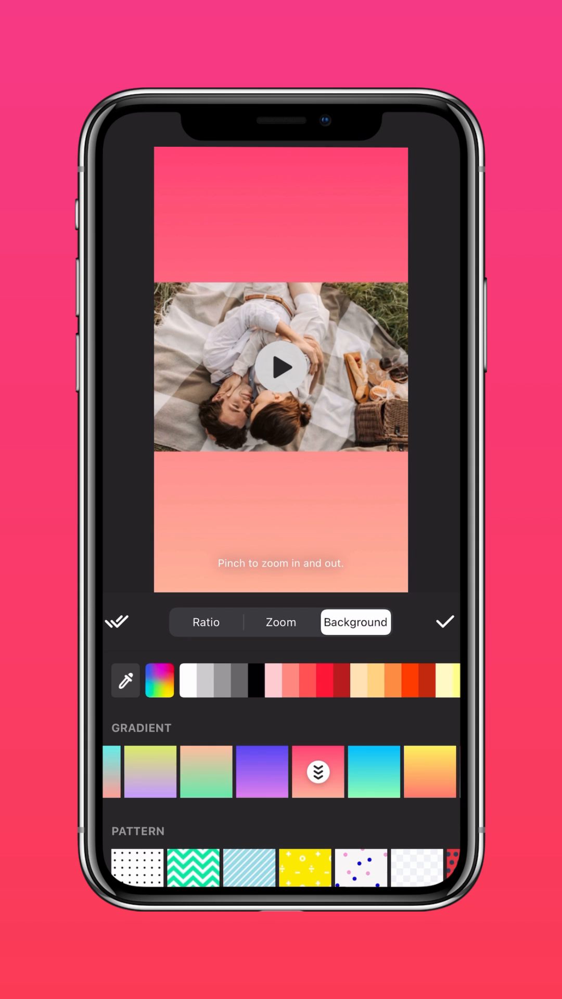
left_click(445, 621)
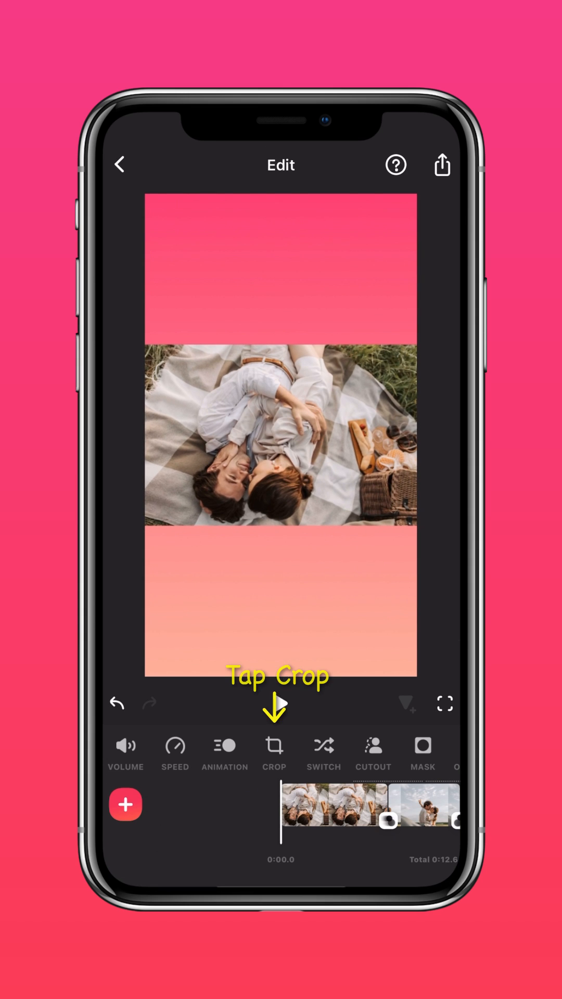
Crop the picnic photo clip to a 1:1 square ratio and confirm
left_click(275, 746)
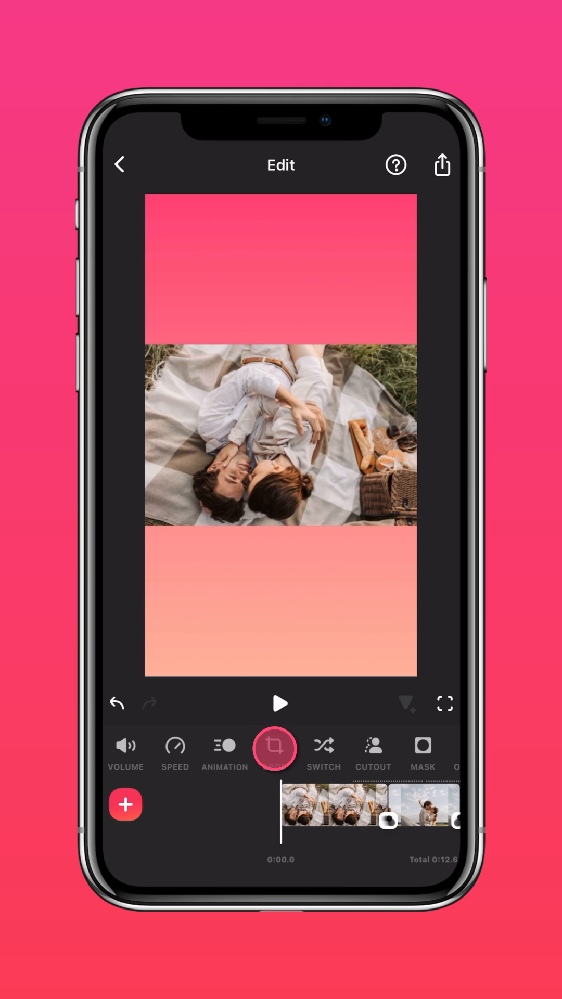
left_click(273, 748)
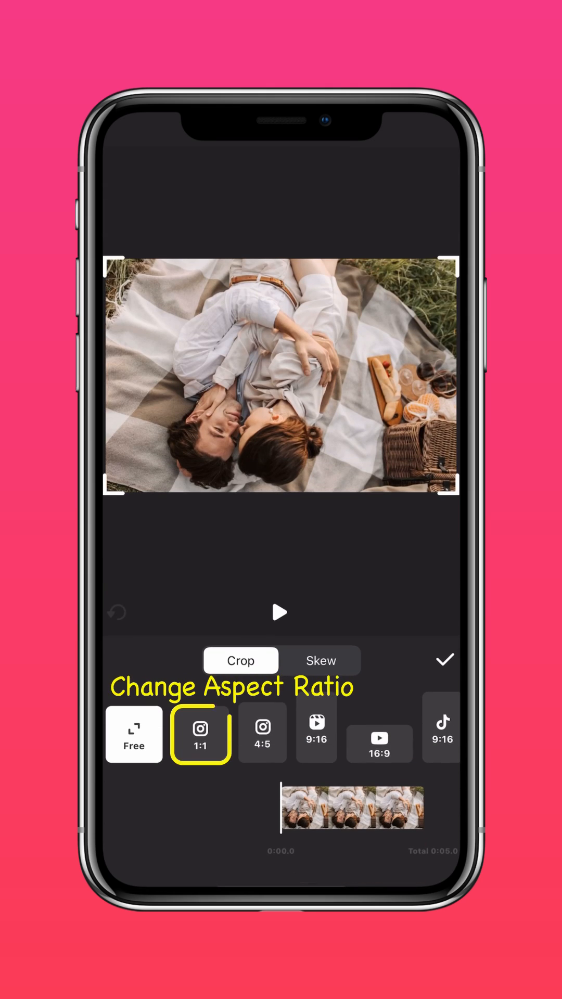
left_click(200, 735)
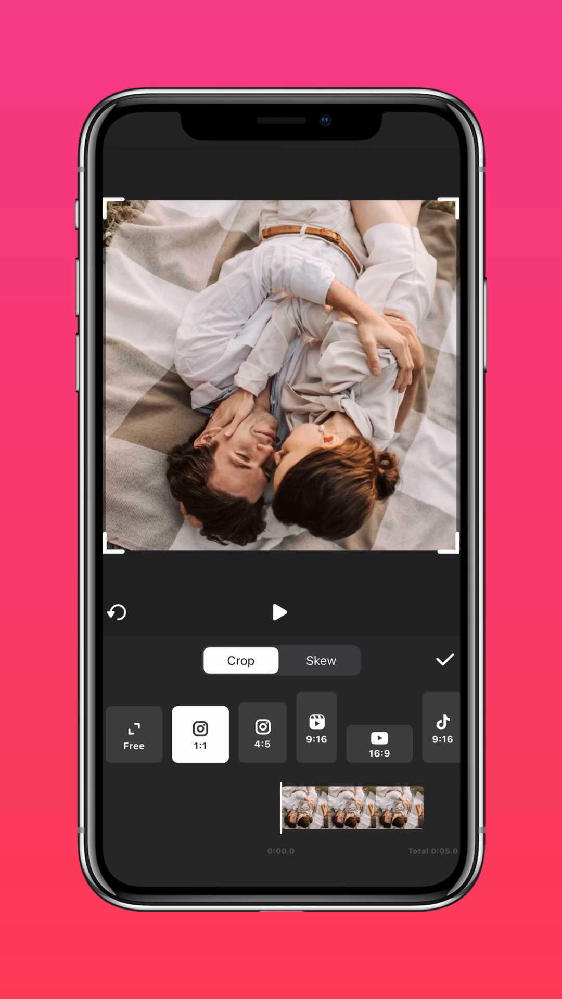
left_click(445, 659)
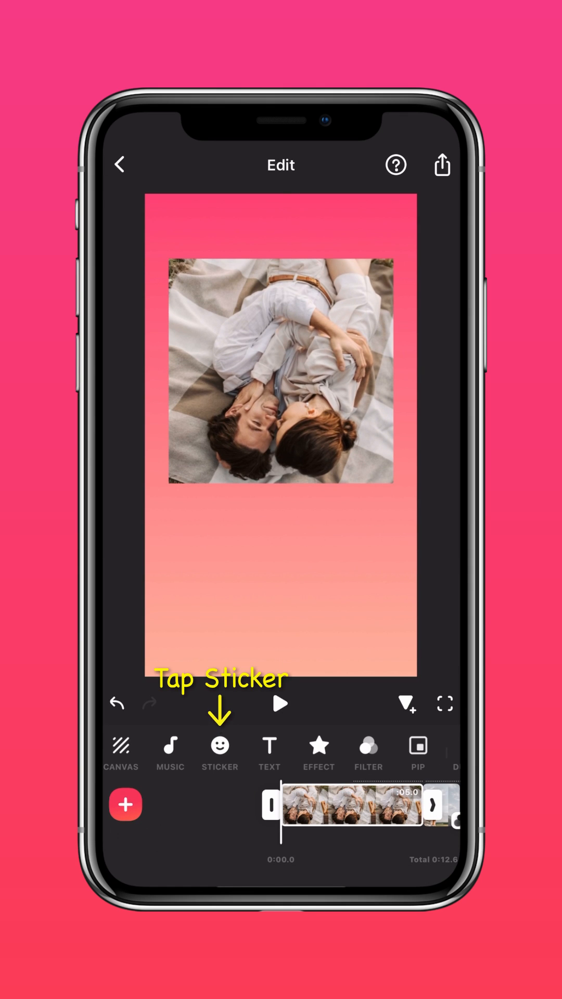
Place love-themed heart, gift box and rose stickers around the picnic photo
left_click(219, 743)
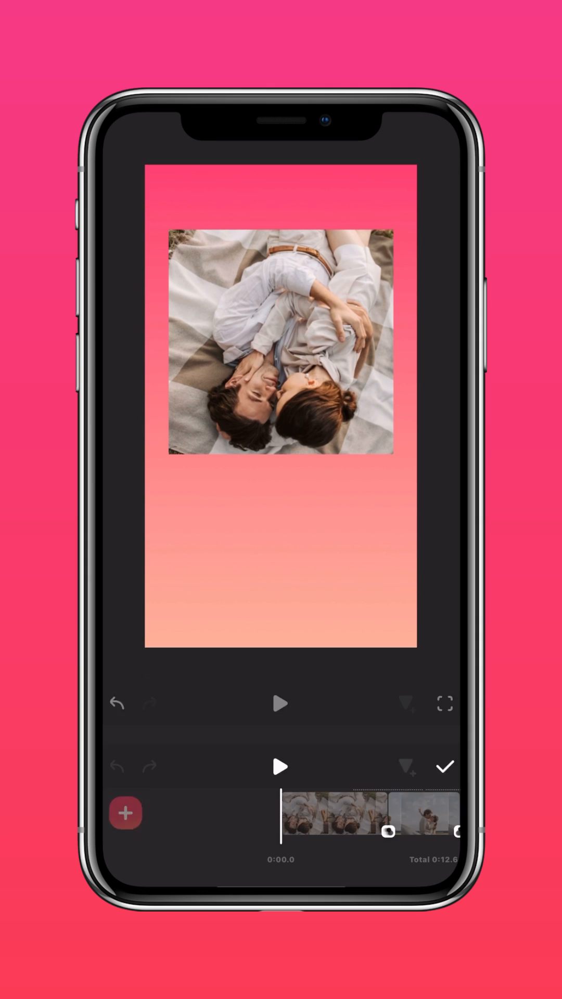
left_click(125, 814)
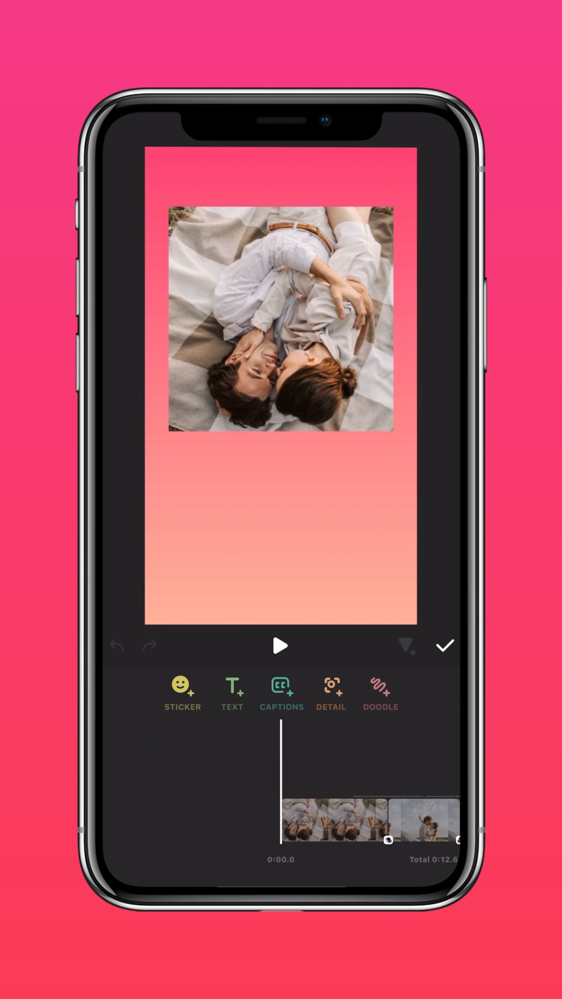
left_click(183, 691)
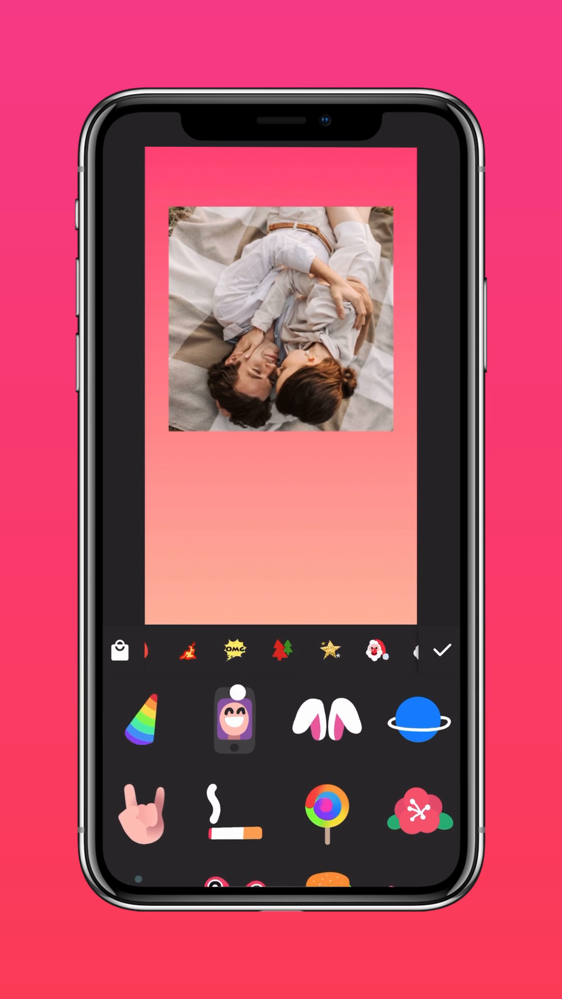
left_click(260, 650)
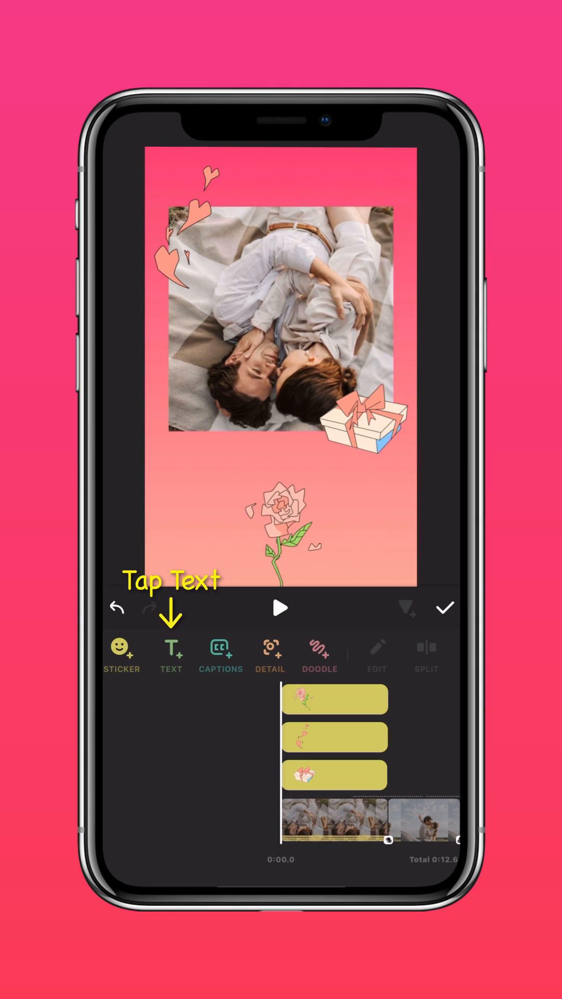
Add 'Happy Valentine Day' text below the photo and curve it to 24
left_click(170, 647)
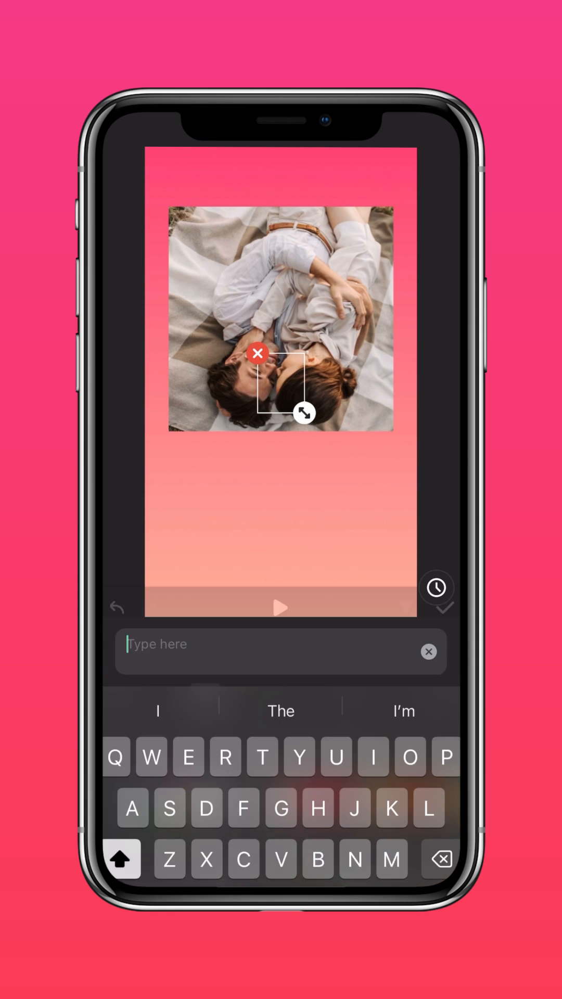
type("Happy")
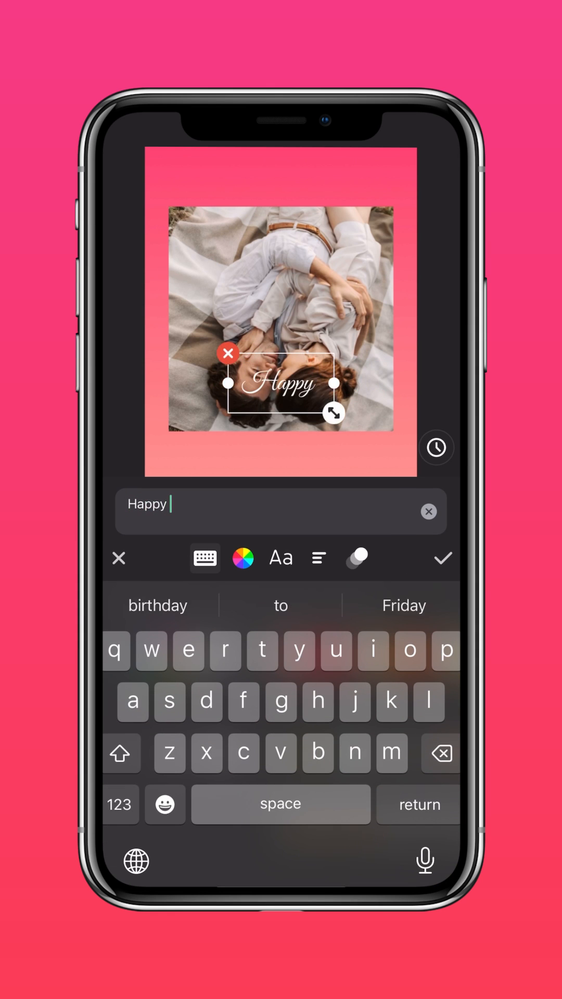
type("Valentine Day")
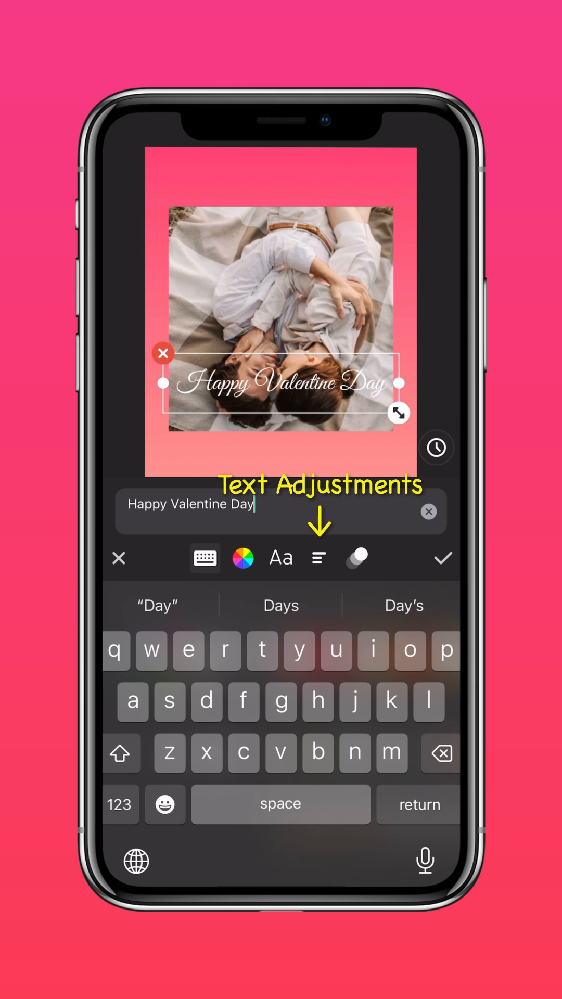
left_click(319, 558)
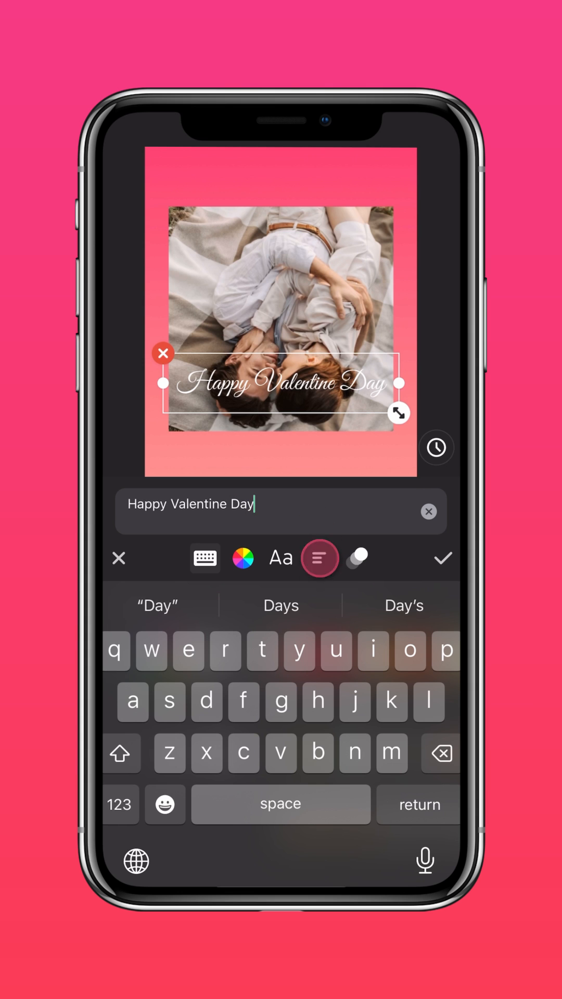
left_click(319, 557)
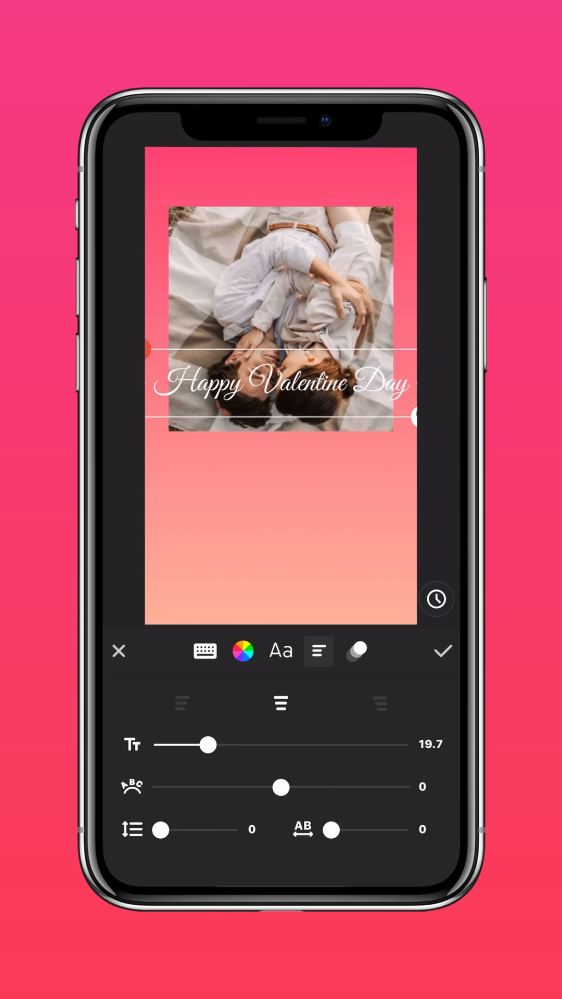
left_click_drag(279, 787, 308, 787)
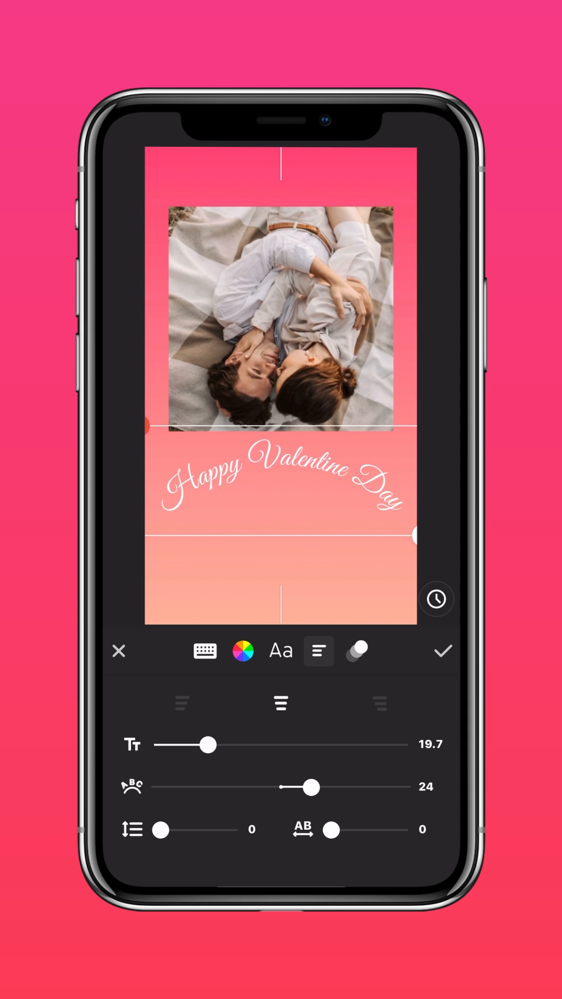